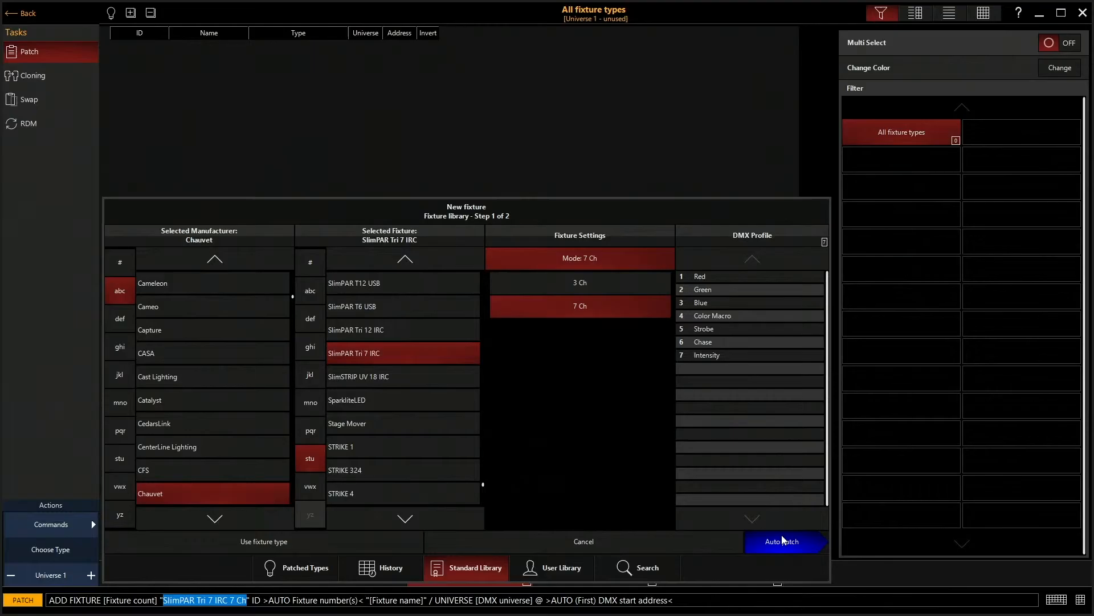
# Step: Proceed to Auto patch with the SlimPAR Tri 7 IRC in Mode 7 Ch
pyautogui.click(782, 540)
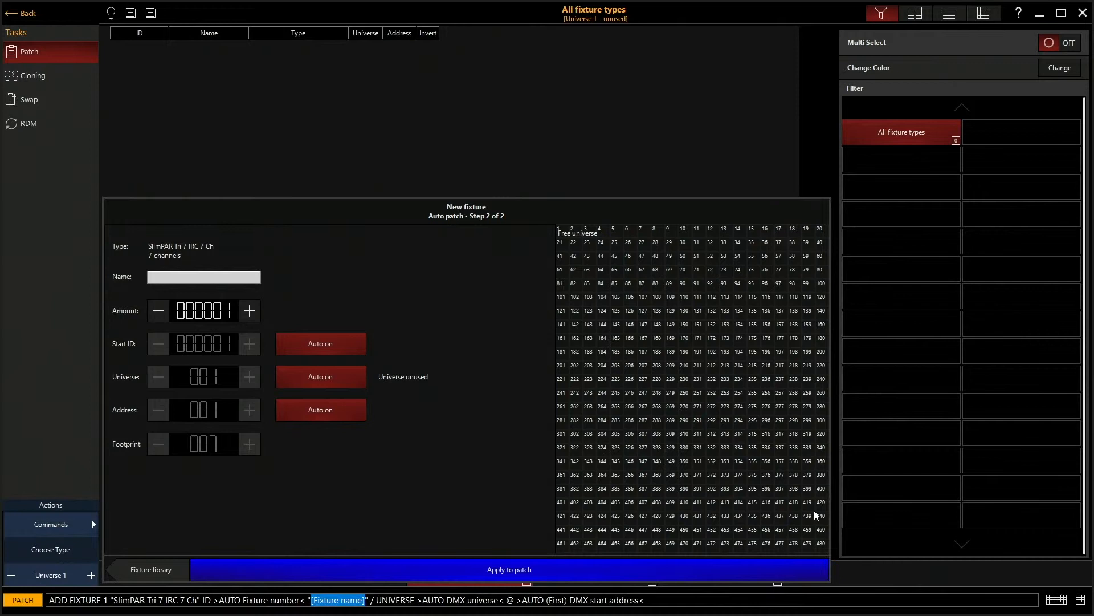
# Step: Enter 'led par' as the name for the new fixtures
pyautogui.click(203, 277)
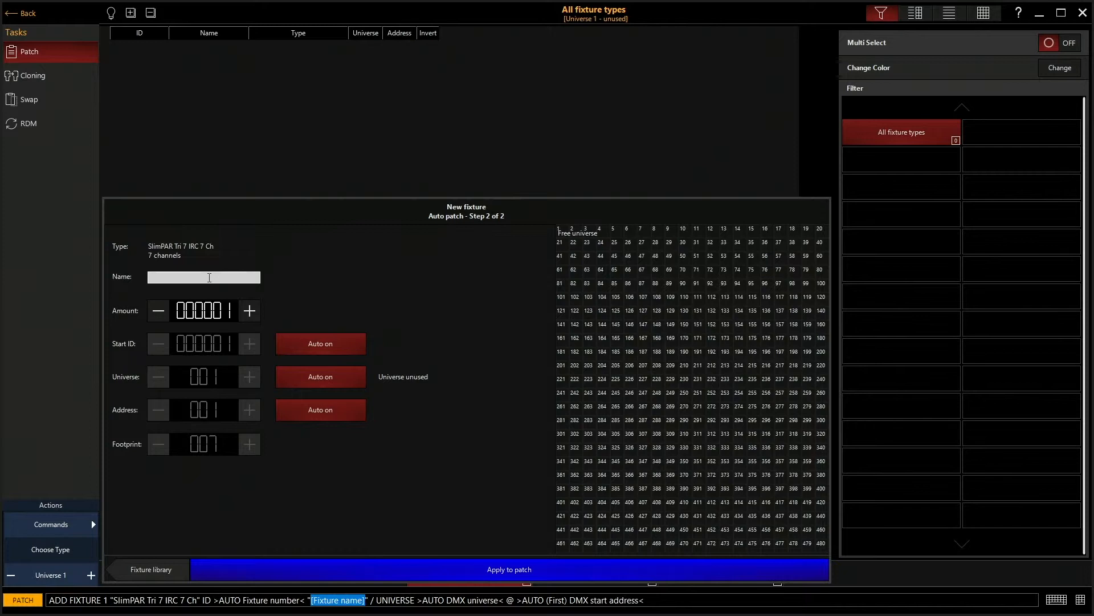
pyautogui.write('led par')
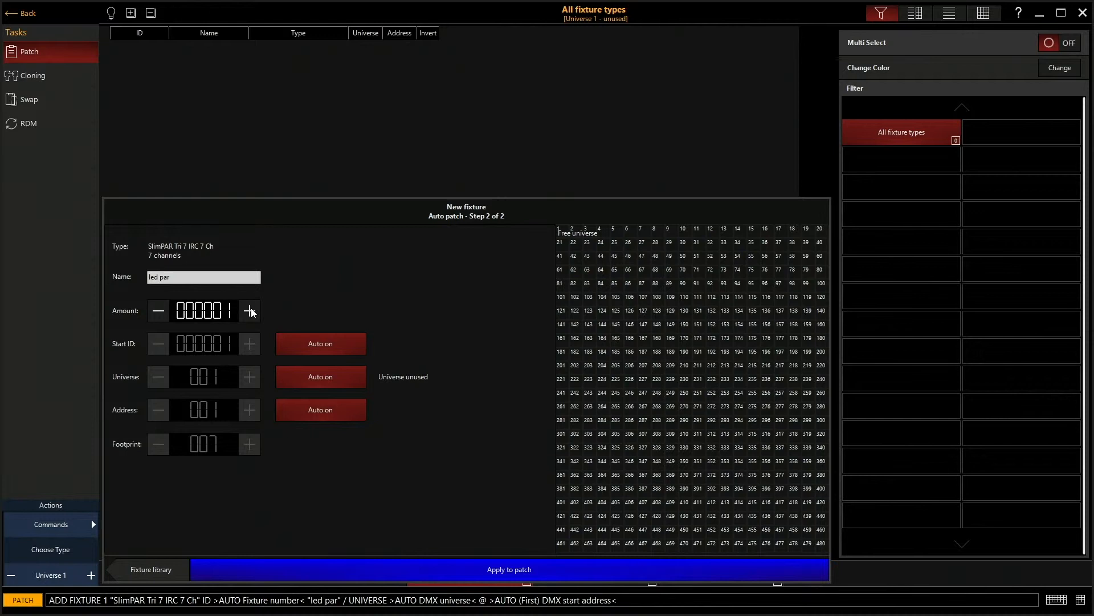
# Step: Raise the Amount of 'led par' fixtures to 8
pyautogui.click(249, 311)
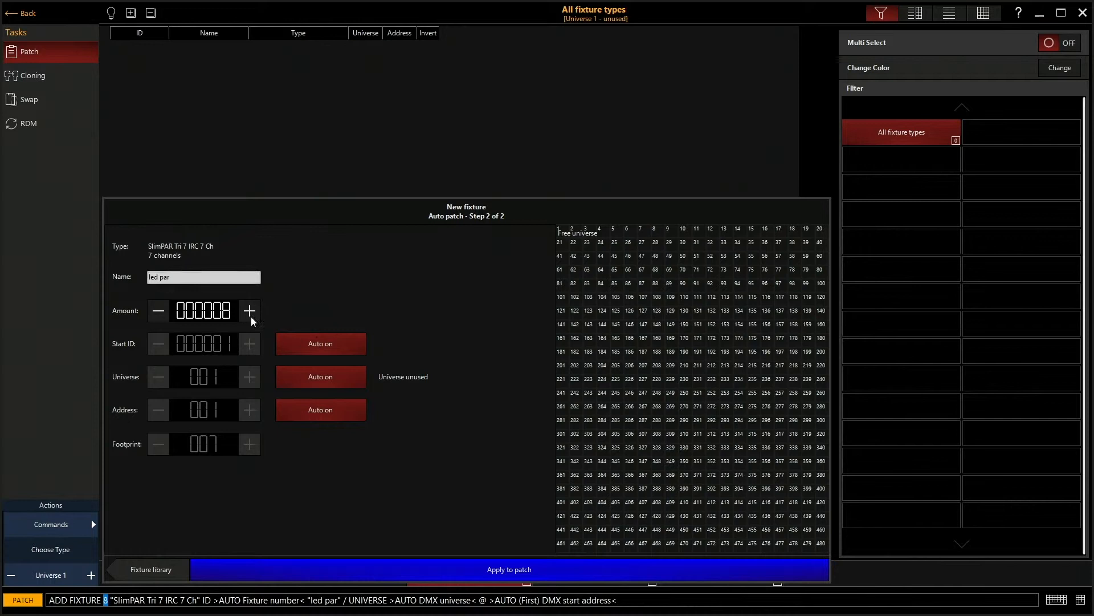
pyautogui.moveTo(178, 332)
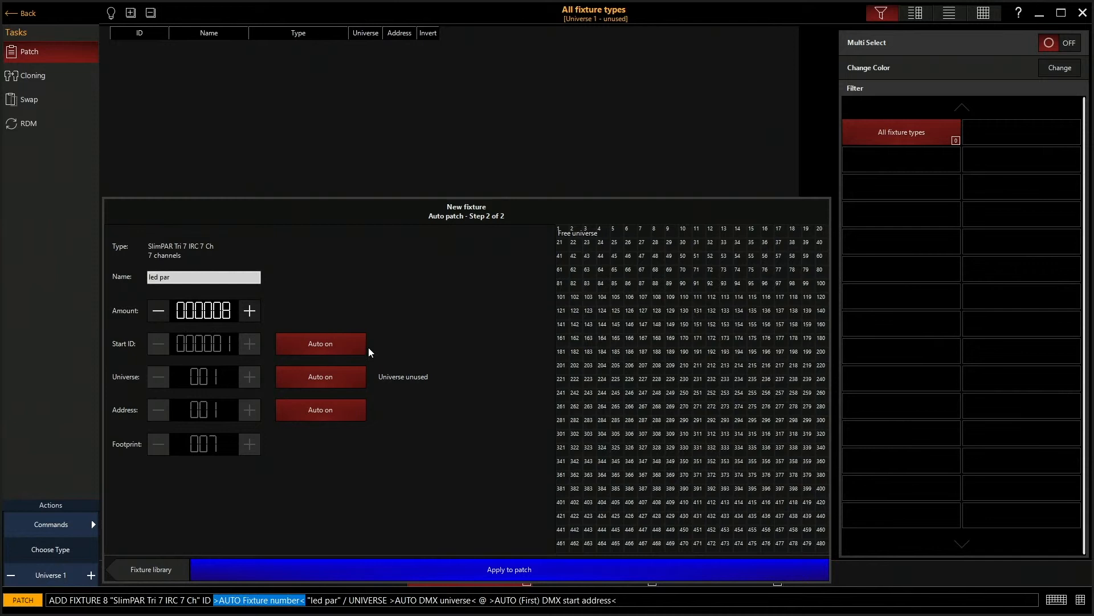
pyautogui.moveTo(225, 399)
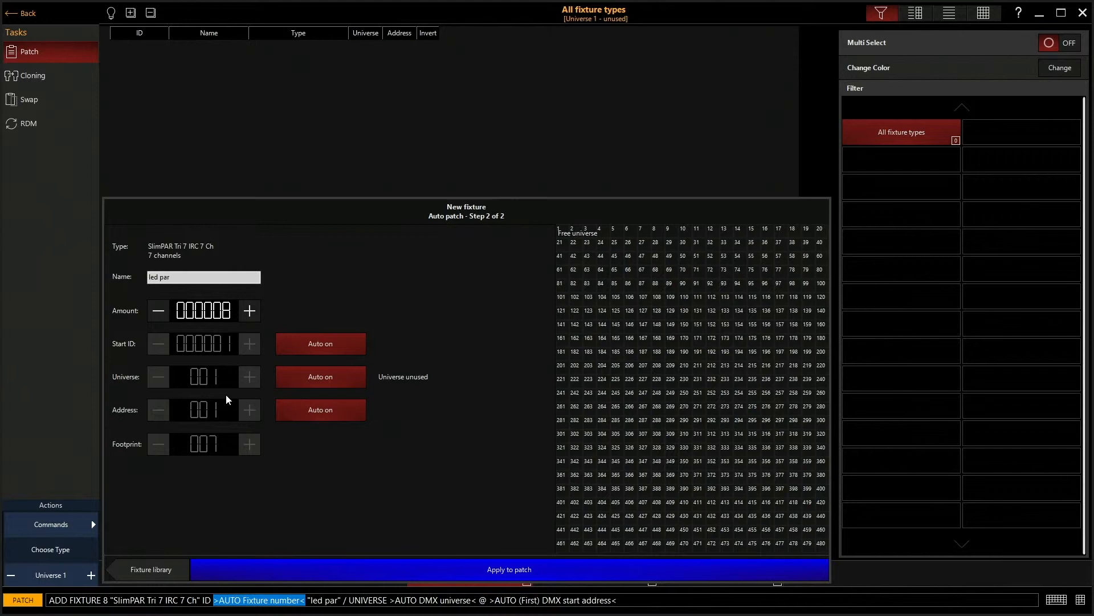